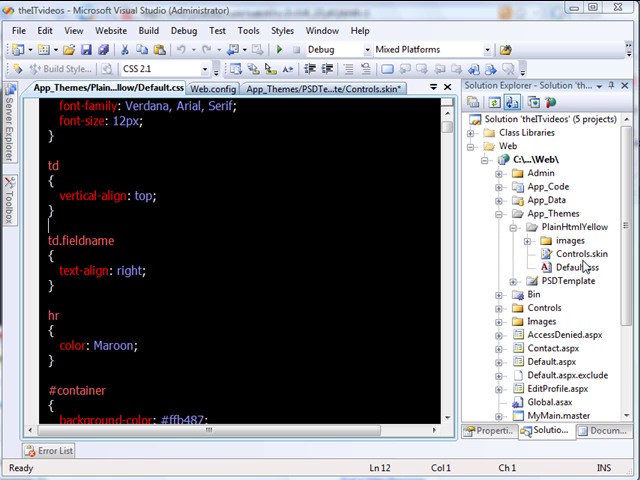
click(568, 268)
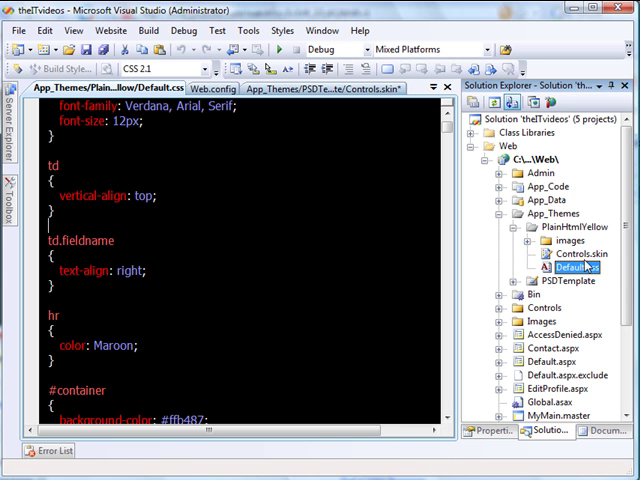
click(576, 252)
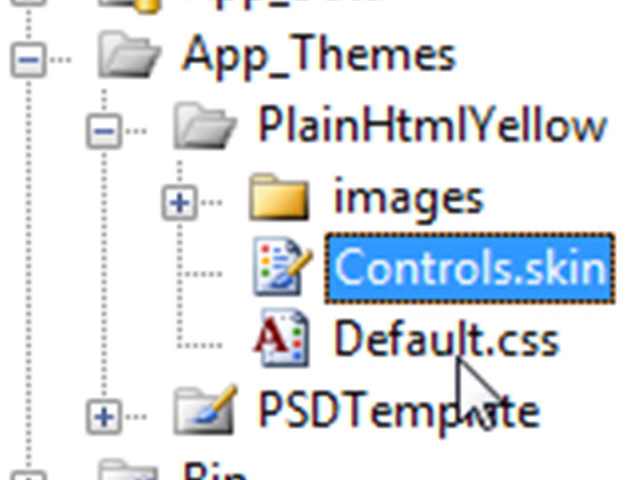
mouse_move(502, 388)
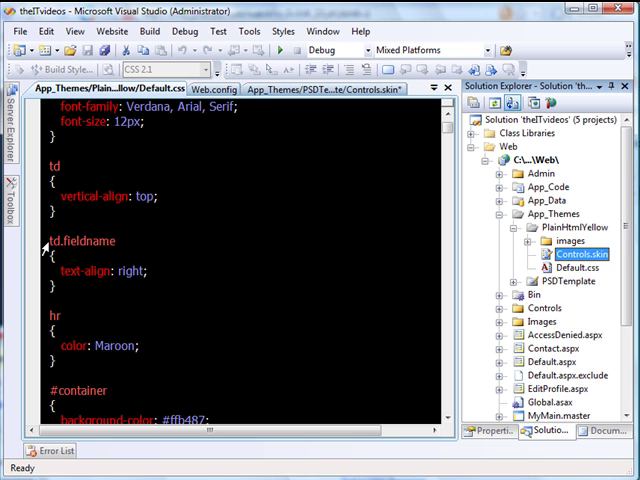
mouse_move(234, 266)
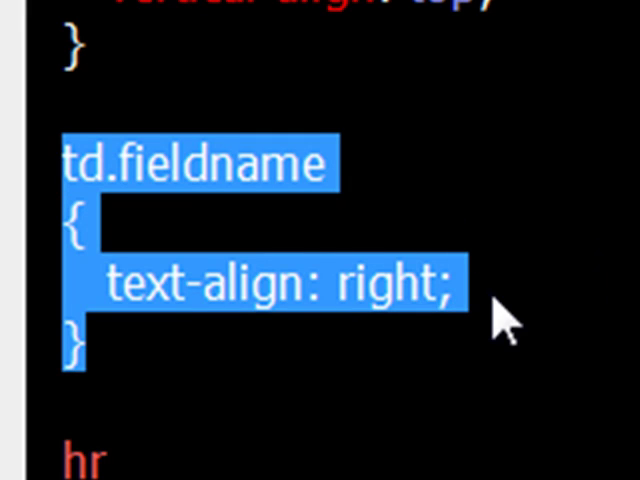
mouse_move(338, 336)
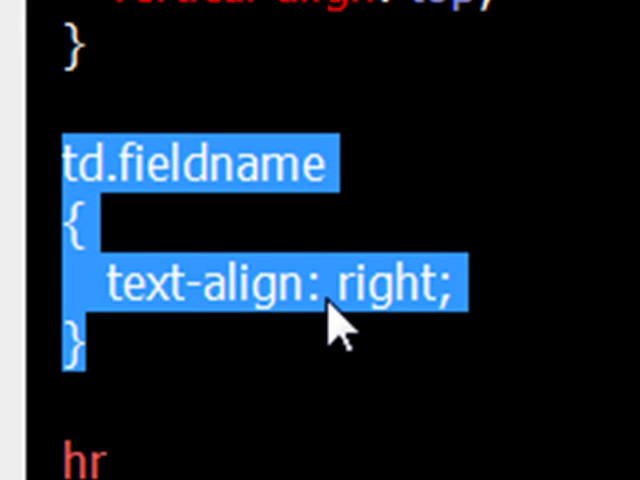